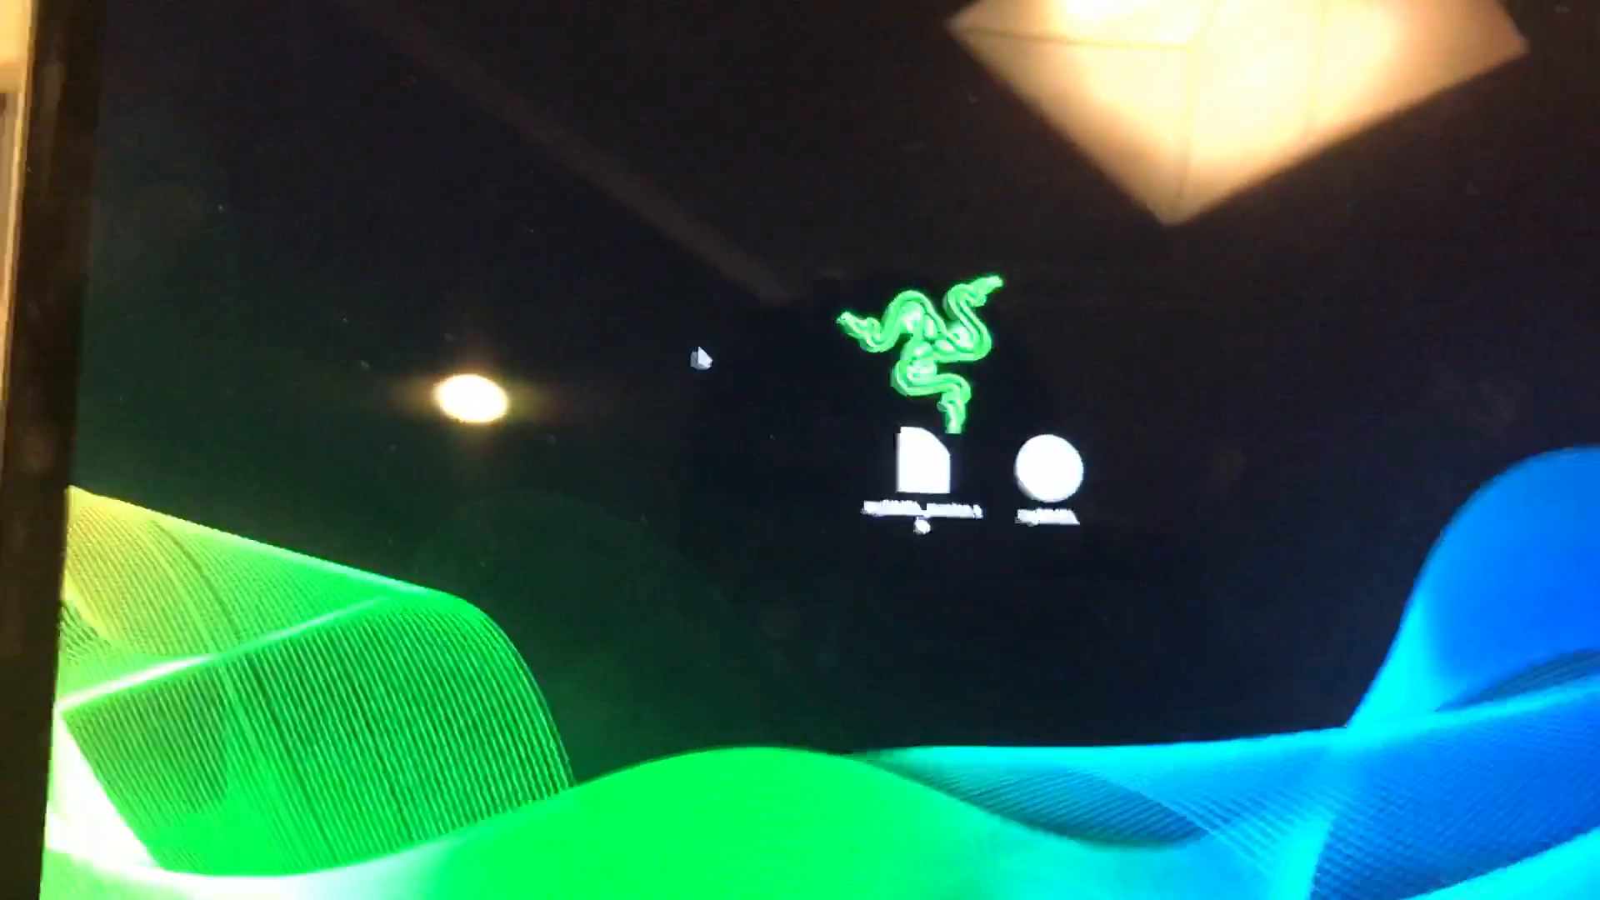
Step: Restart the Mac into Recovery so the macOS Utilities window appears
click(125, 253)
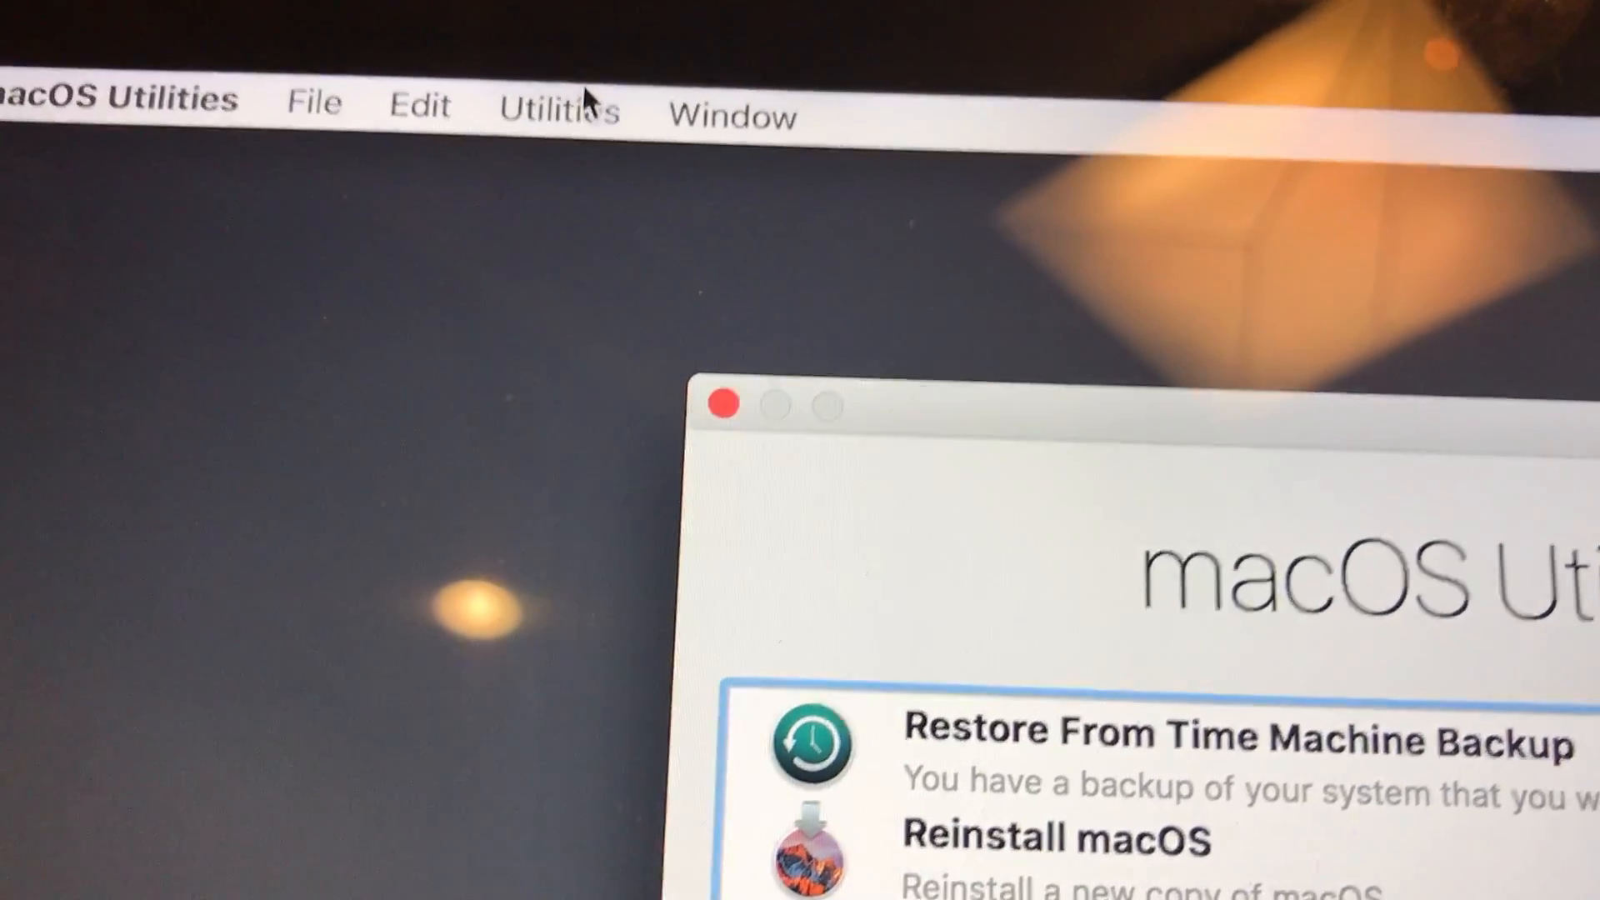
Step: Launch Terminal from the recovery Utilities menu
click(557, 110)
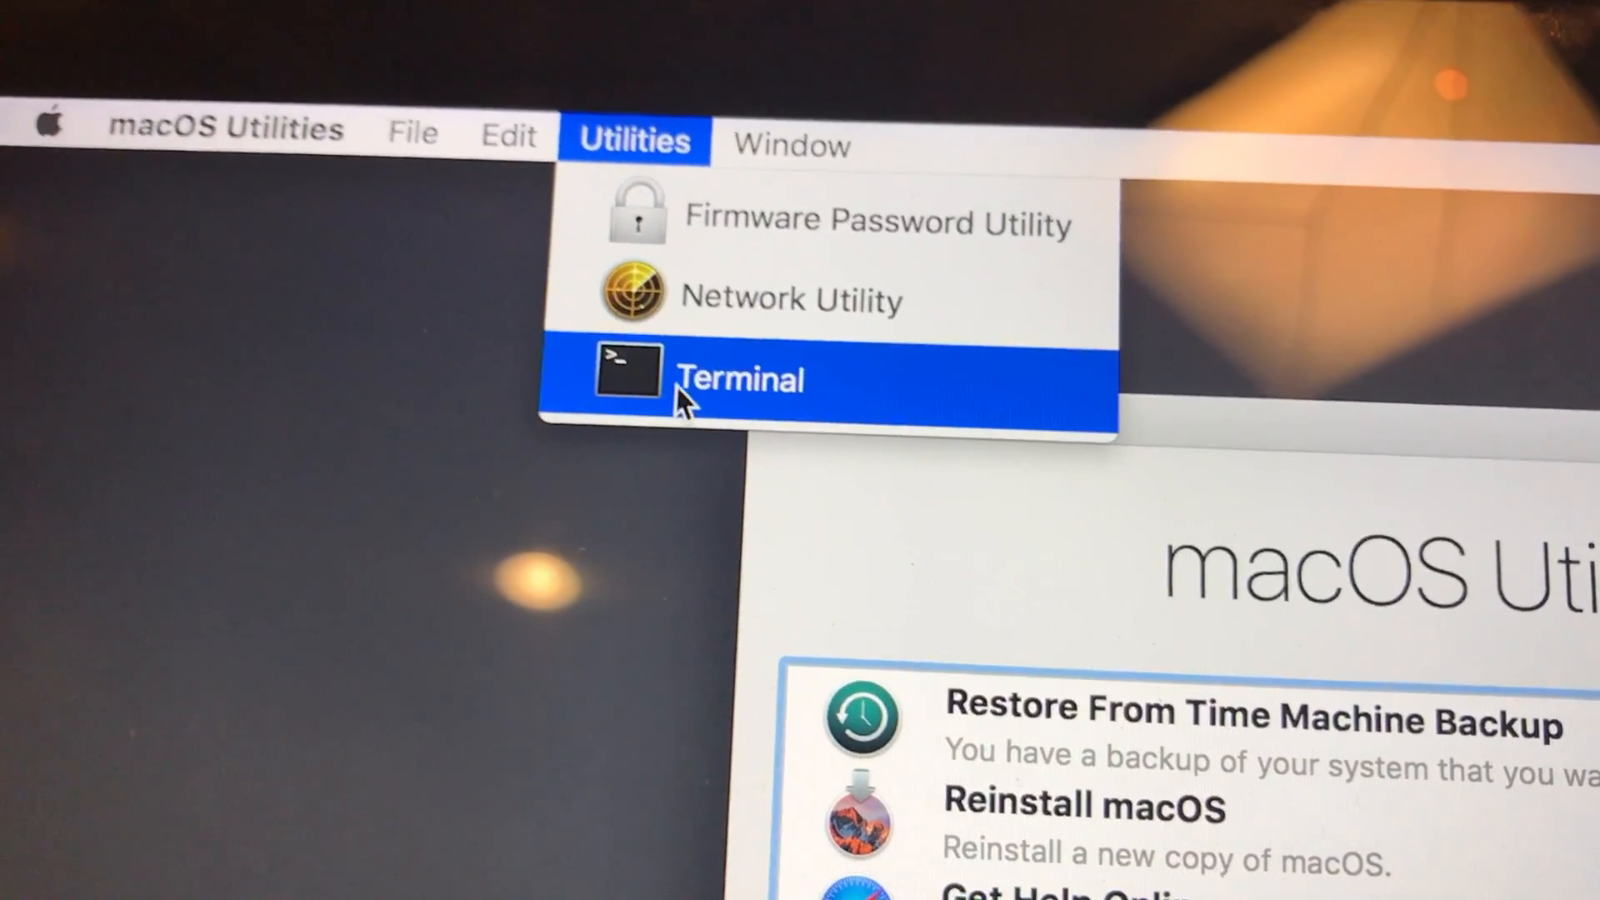
click(740, 379)
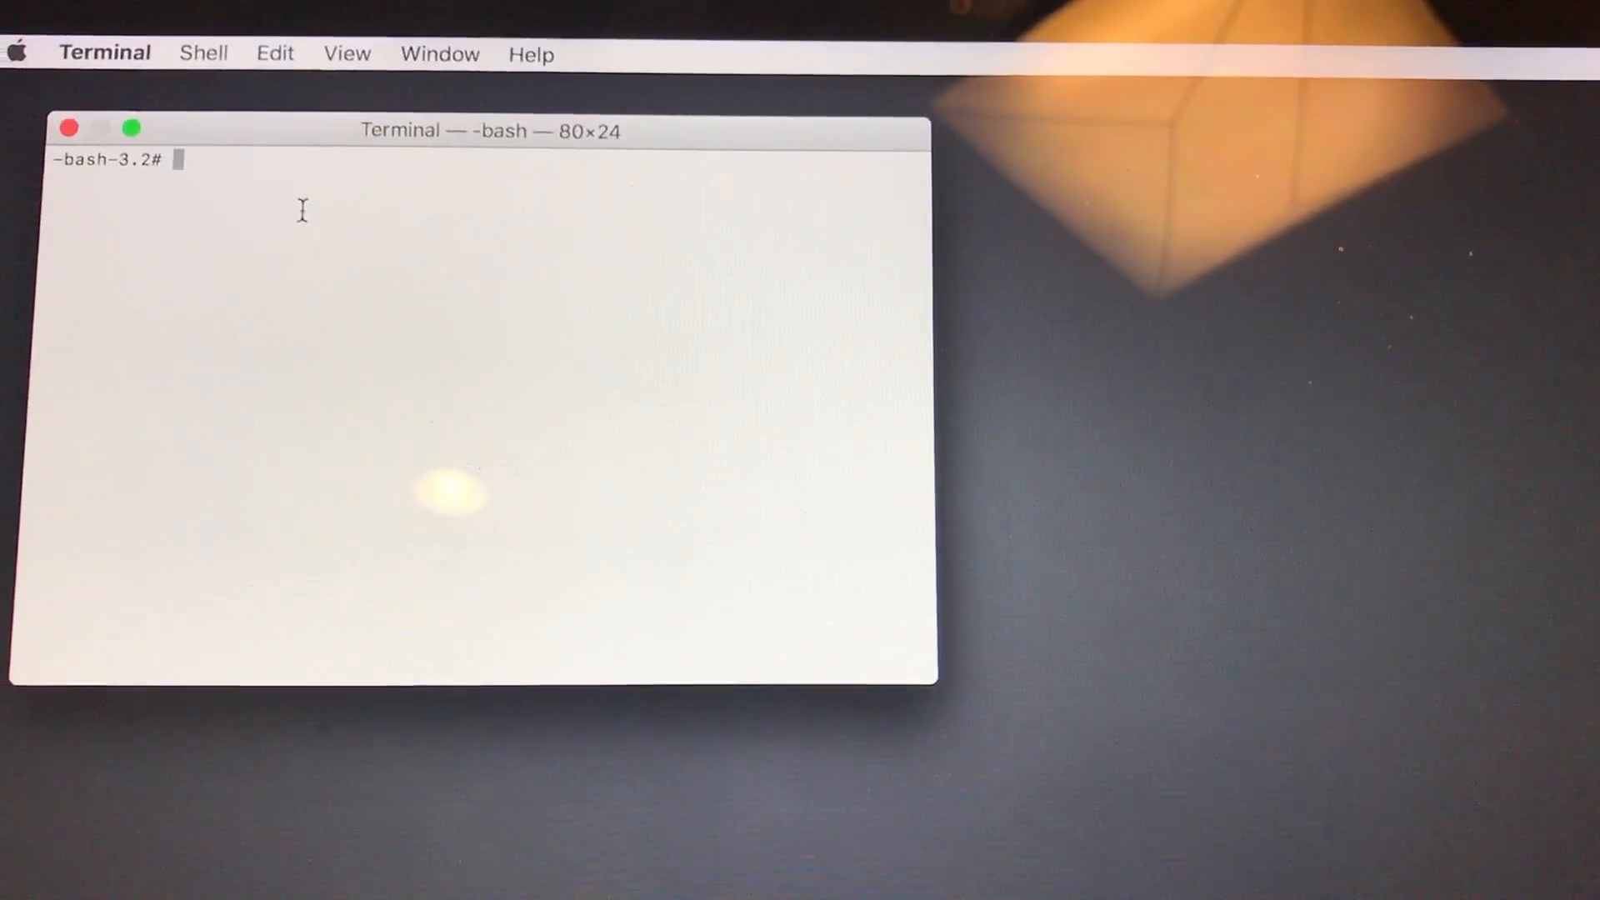
Step: Run 'csrutil disable;reboot' to switch off System Integrity Protection and restart
text(csrutil)
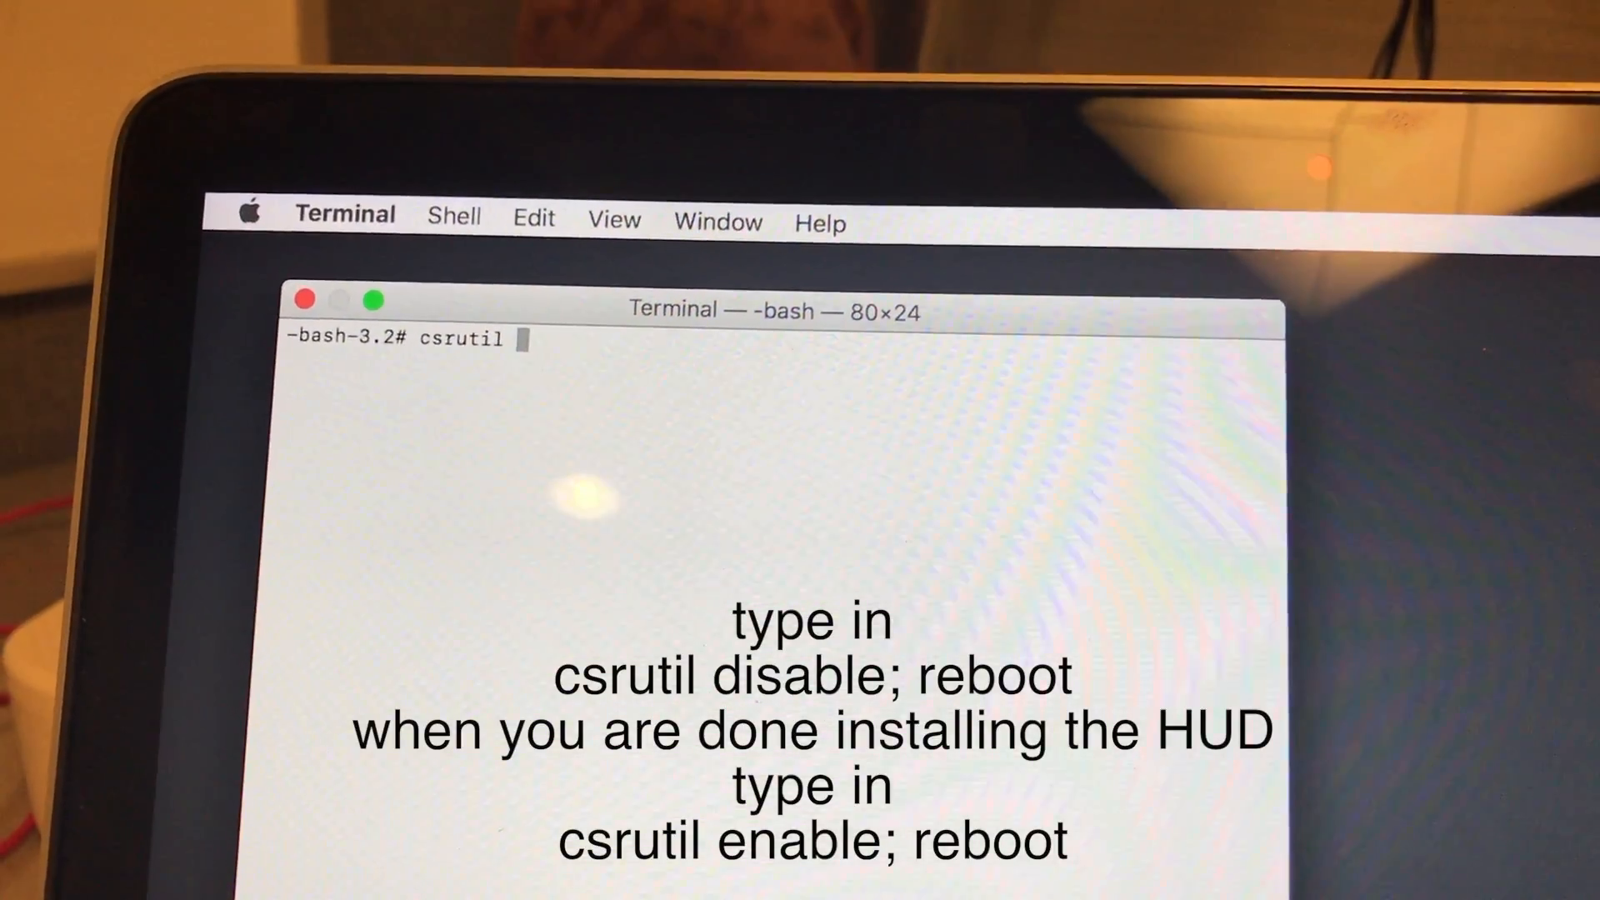
text(disab)
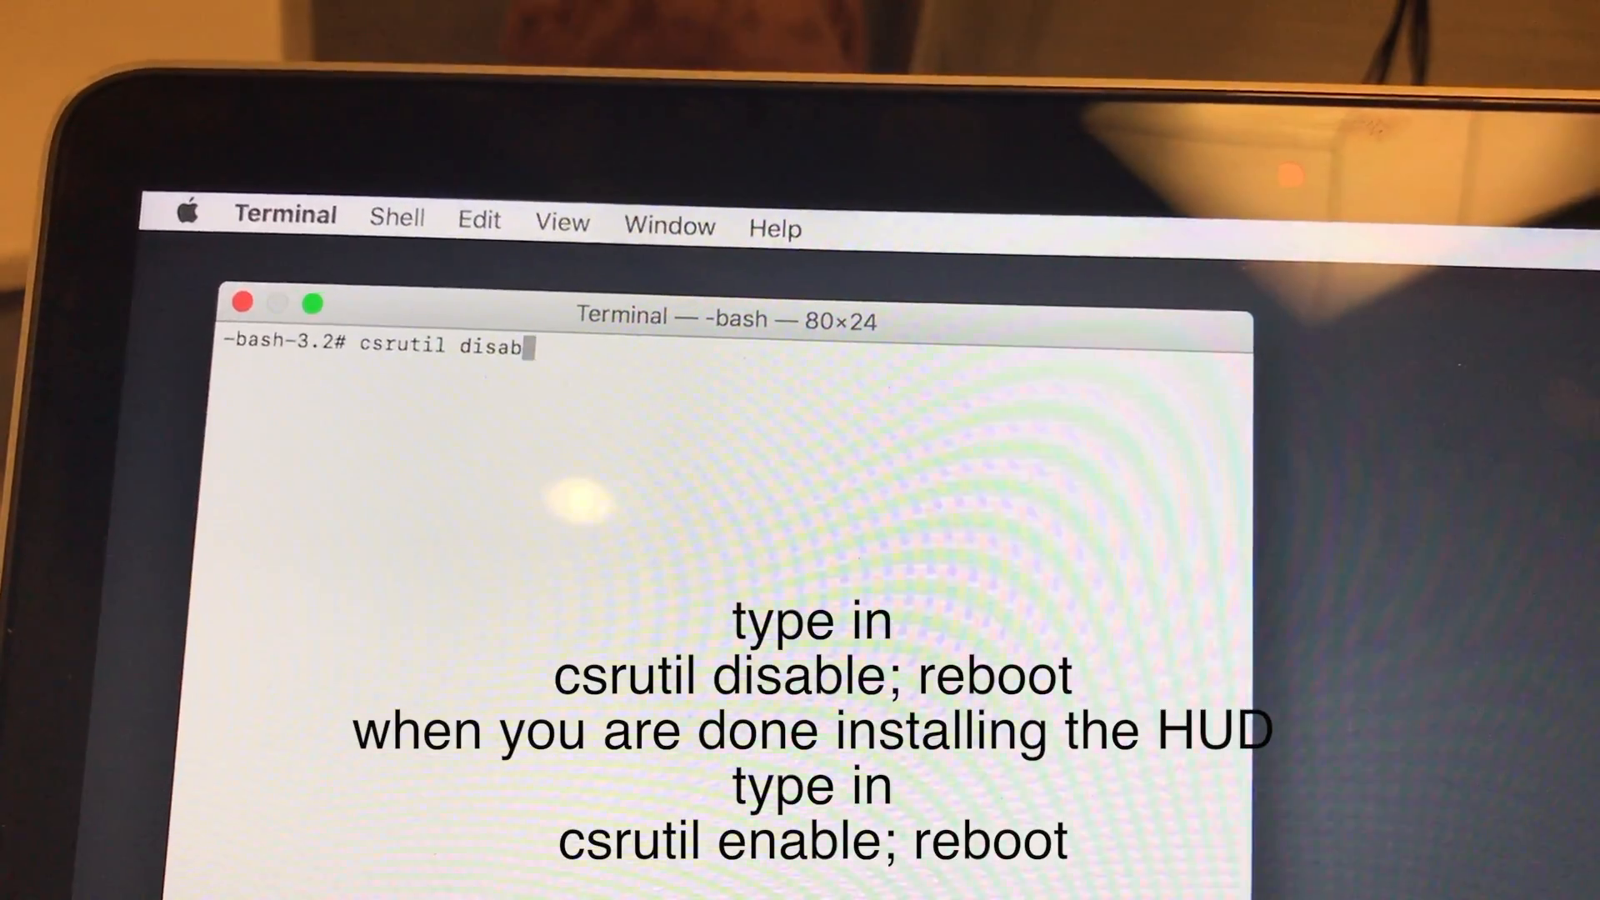
text(le)
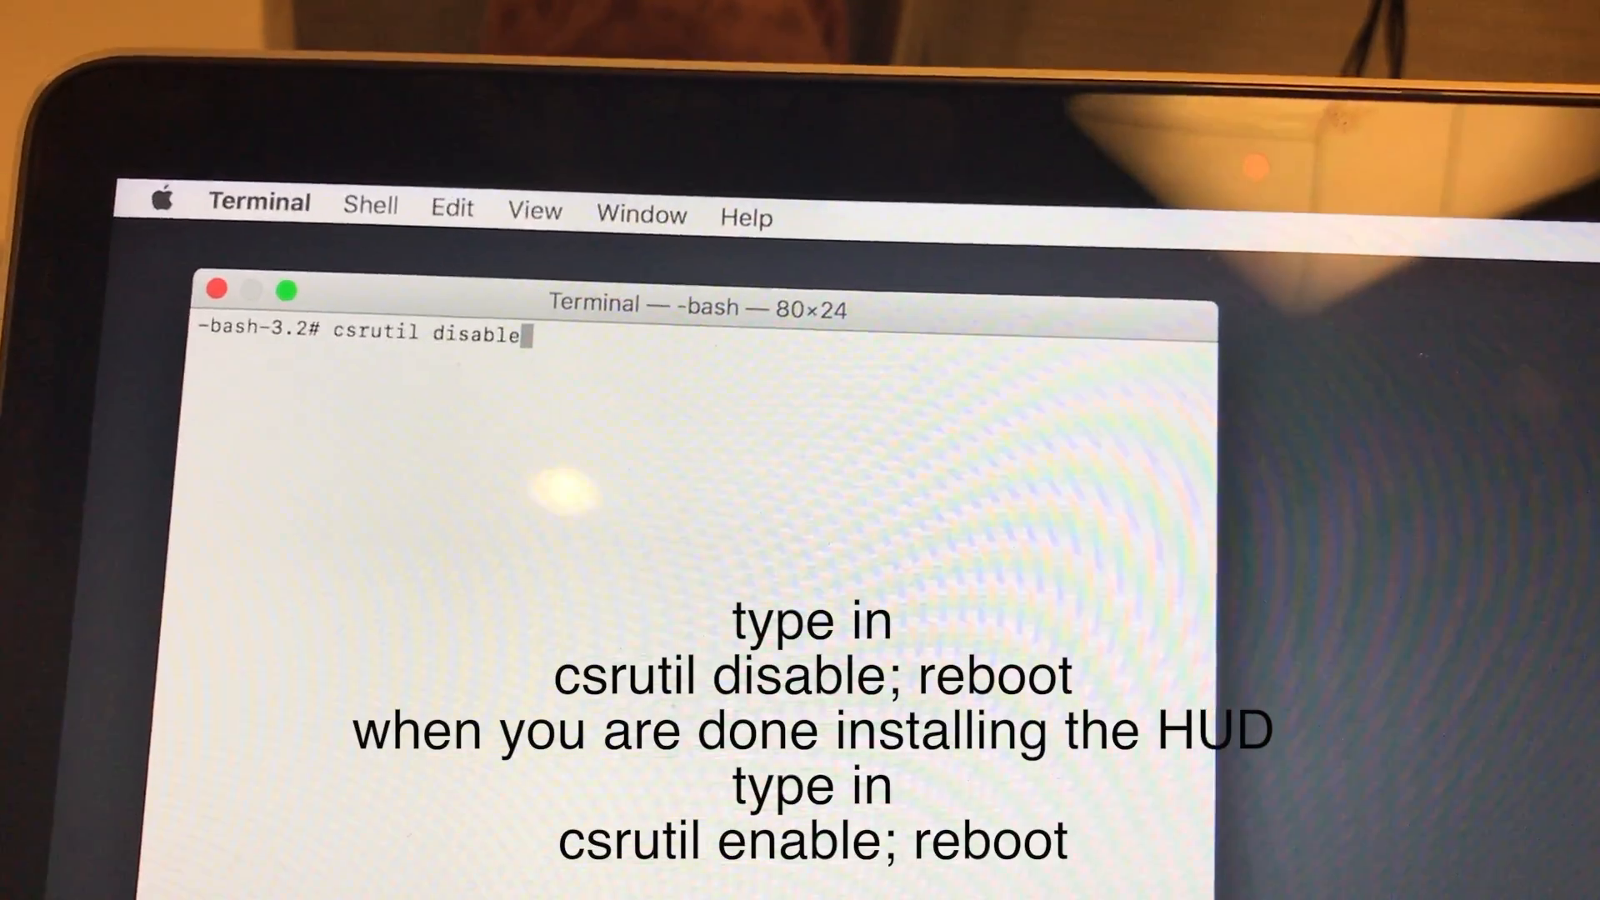
text(;)
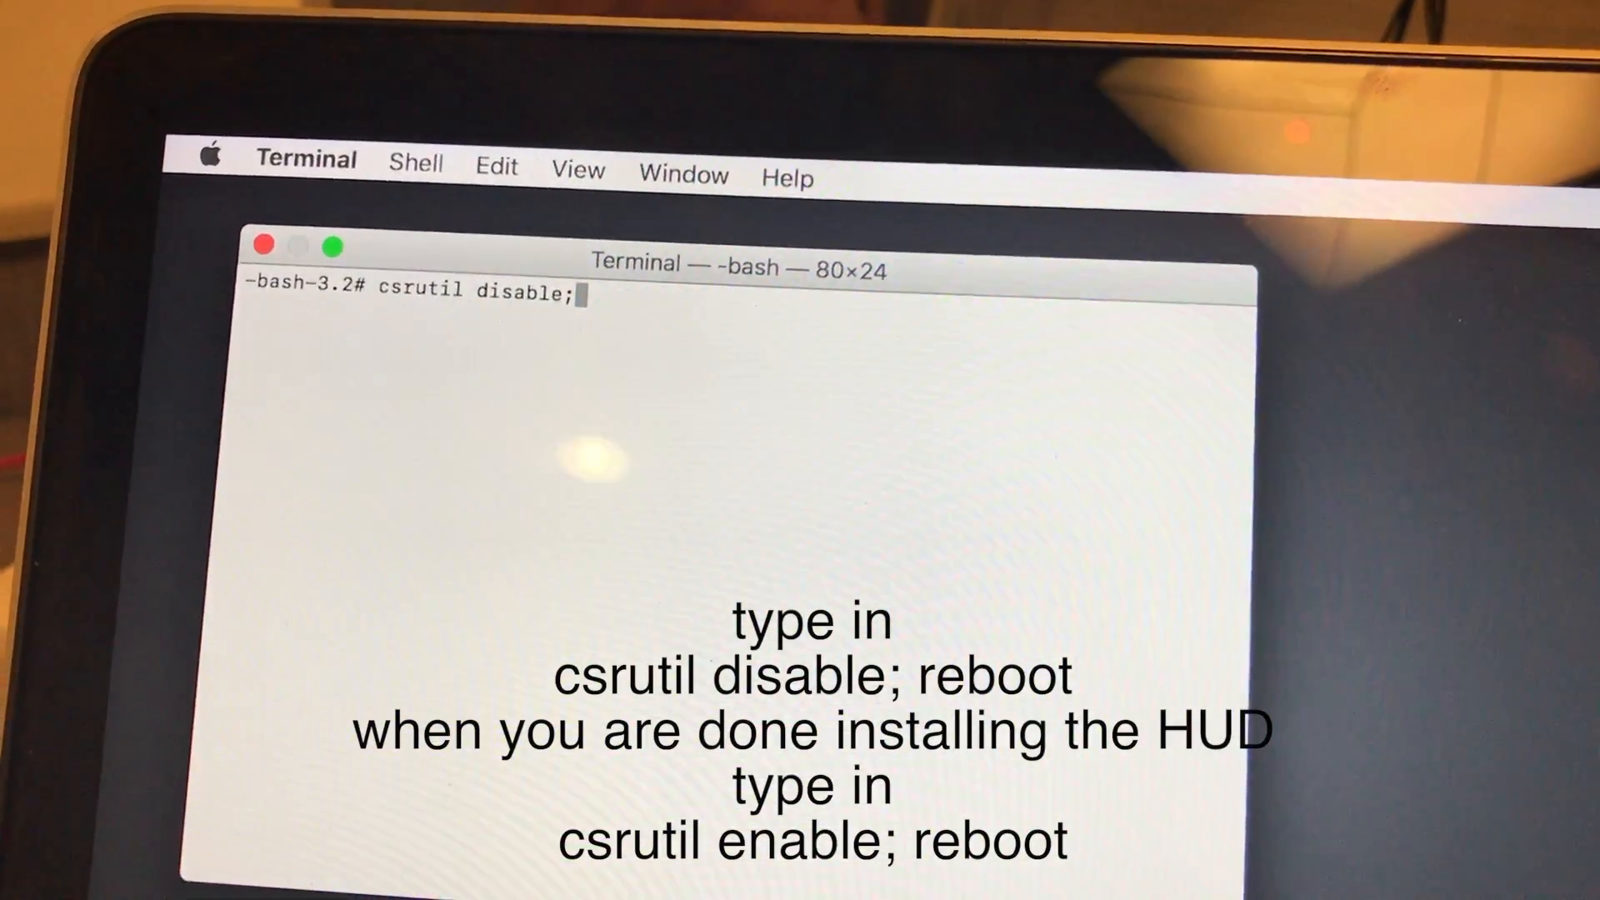
text(reboot)
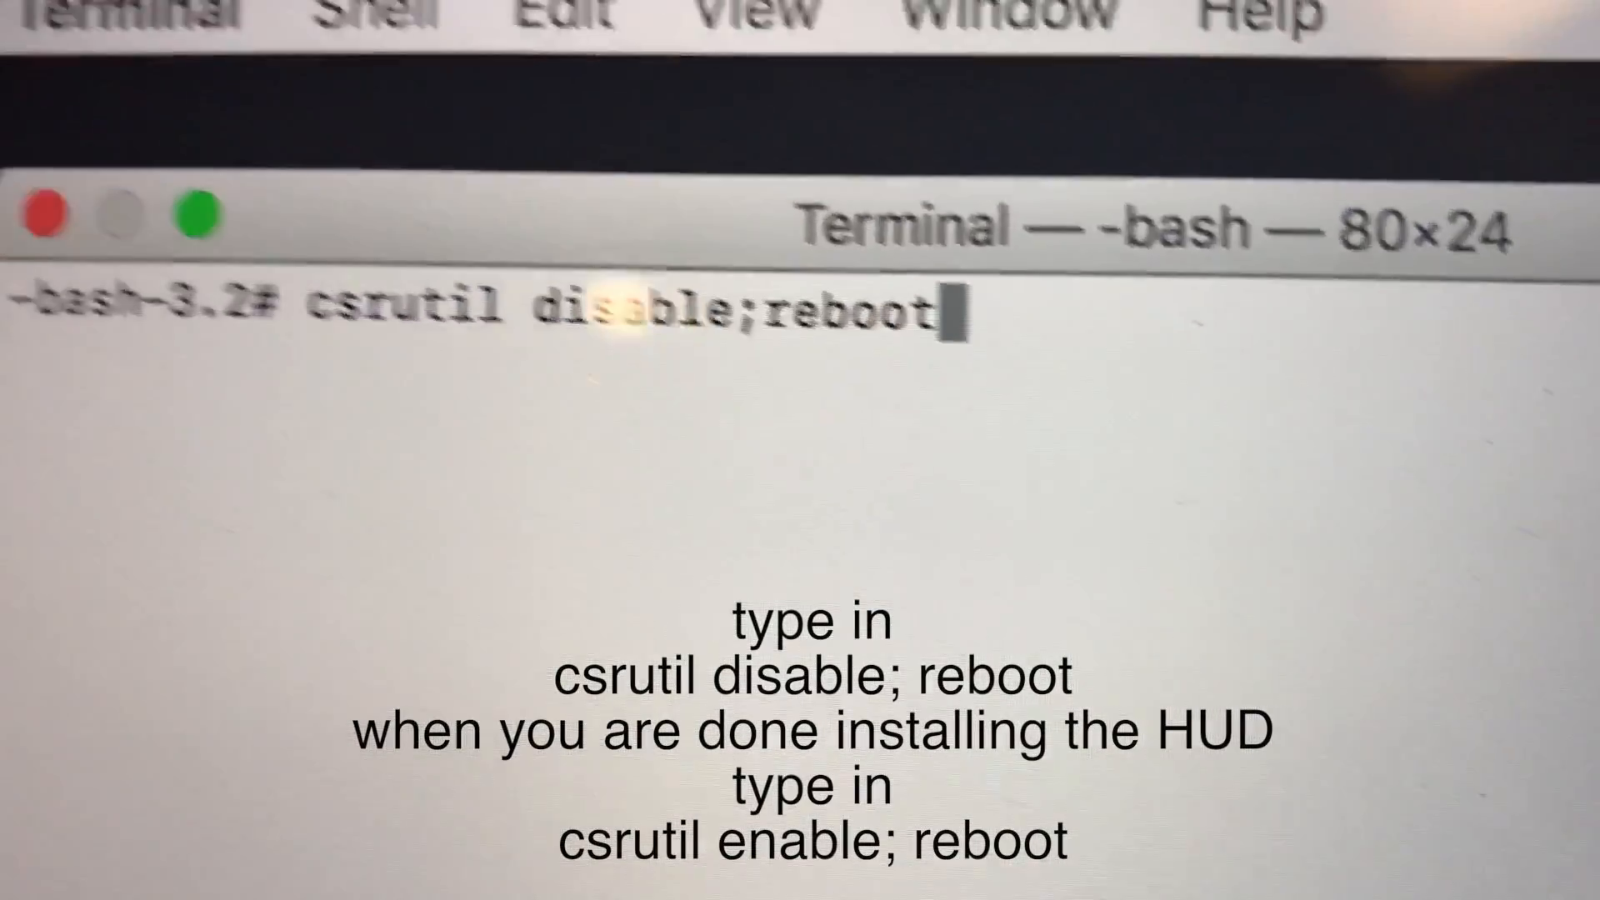
key(Return)
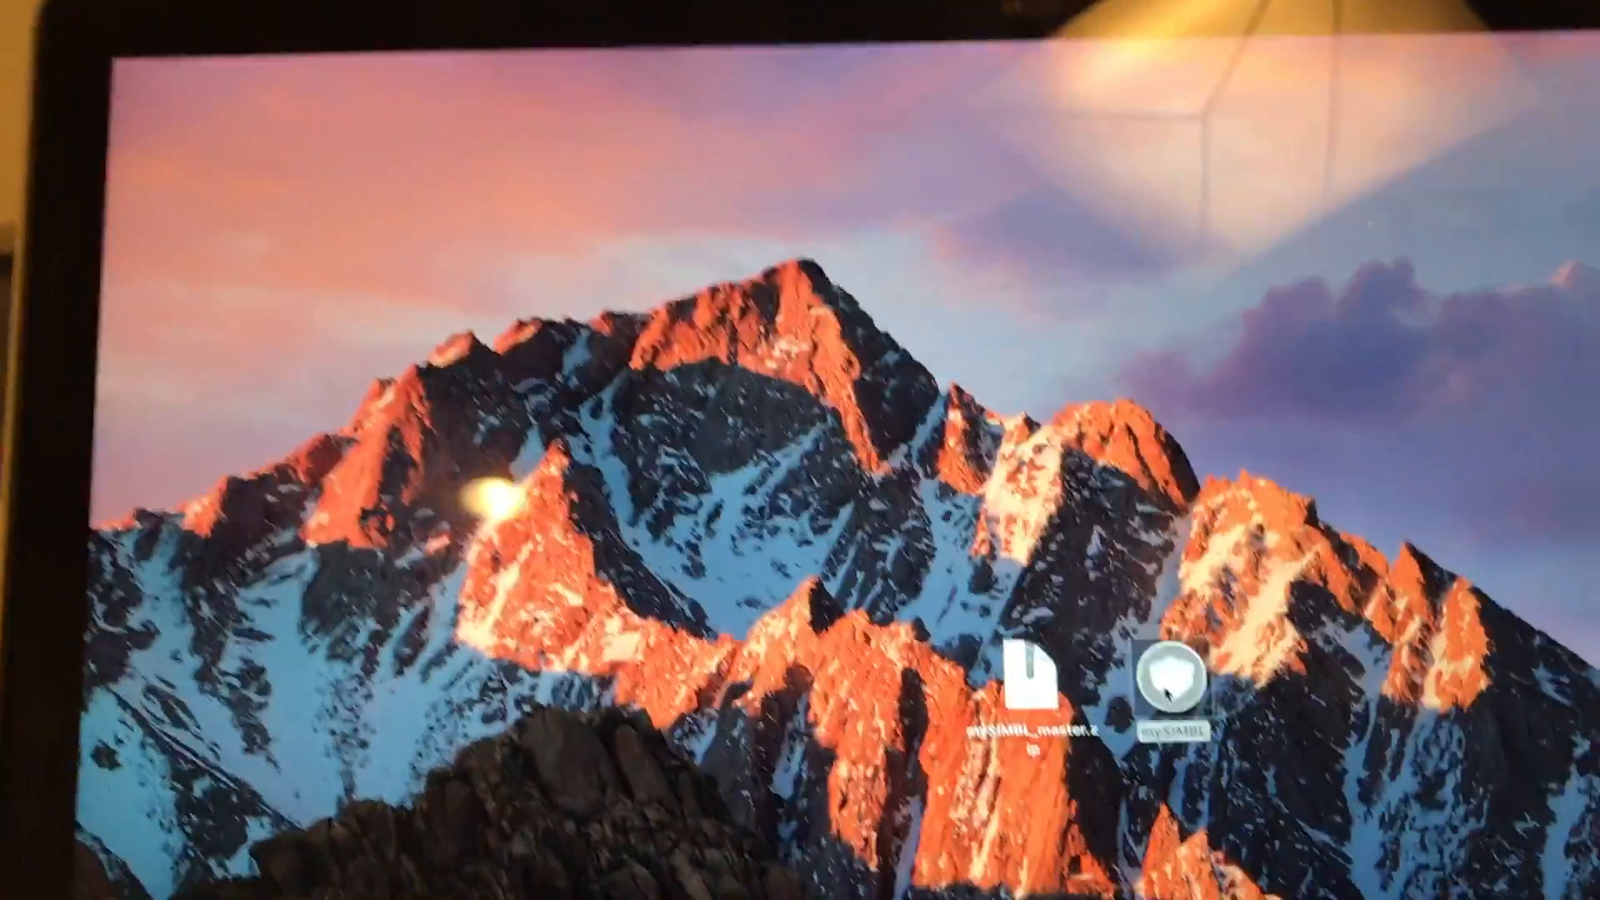
Step: Launch mySIMBL from the desktop and accept the prompt to install SIMBL
double_click(1171, 688)
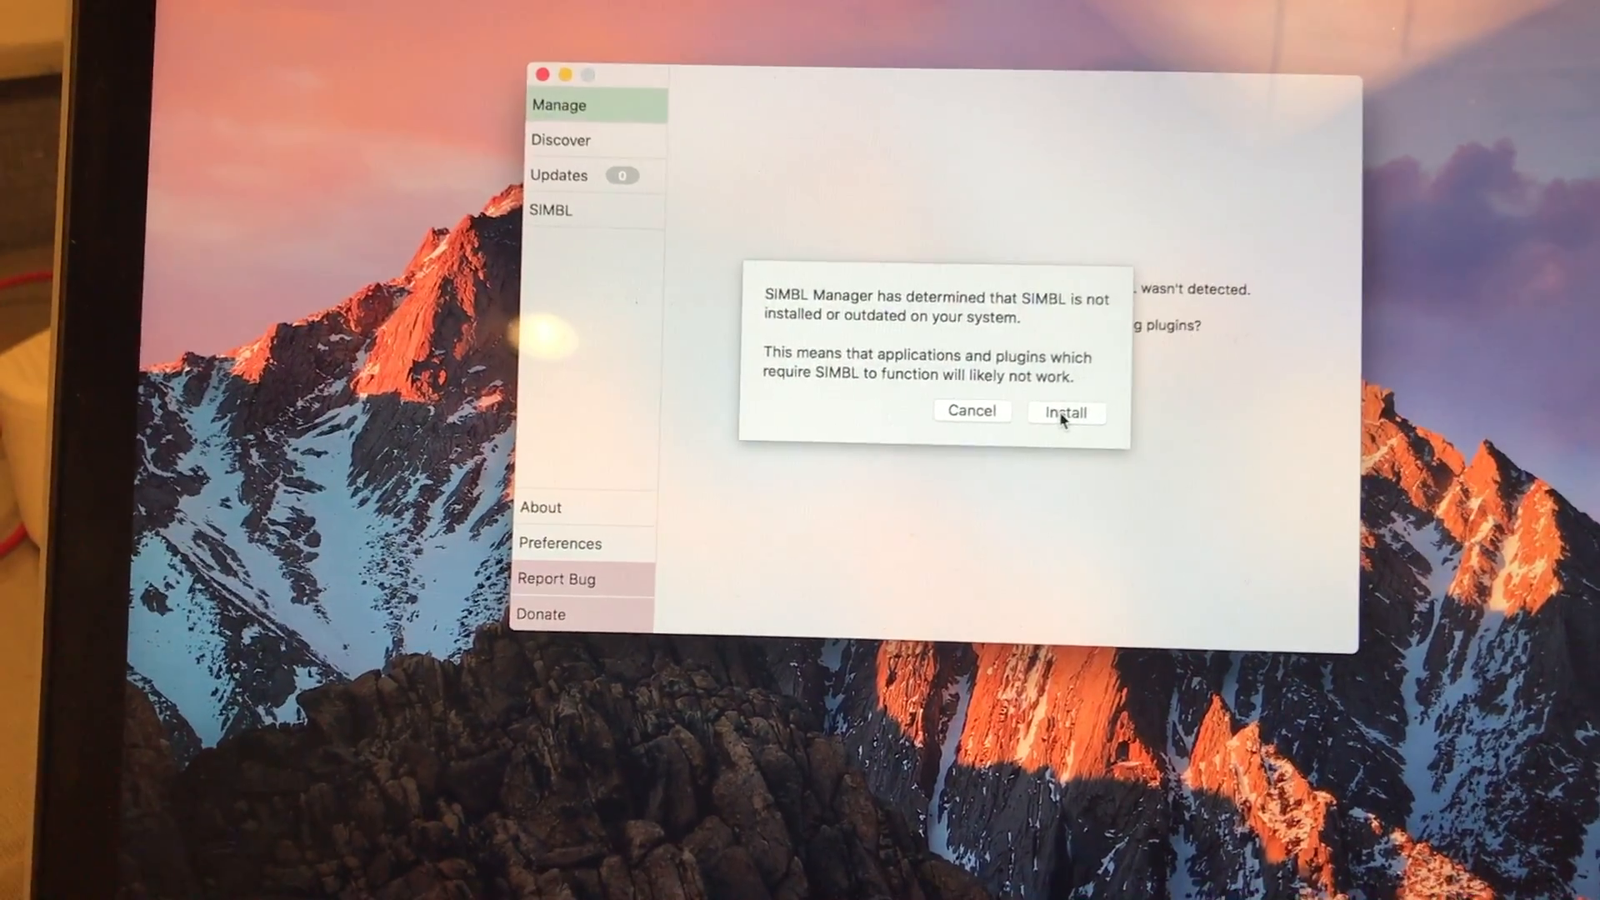
click(1064, 412)
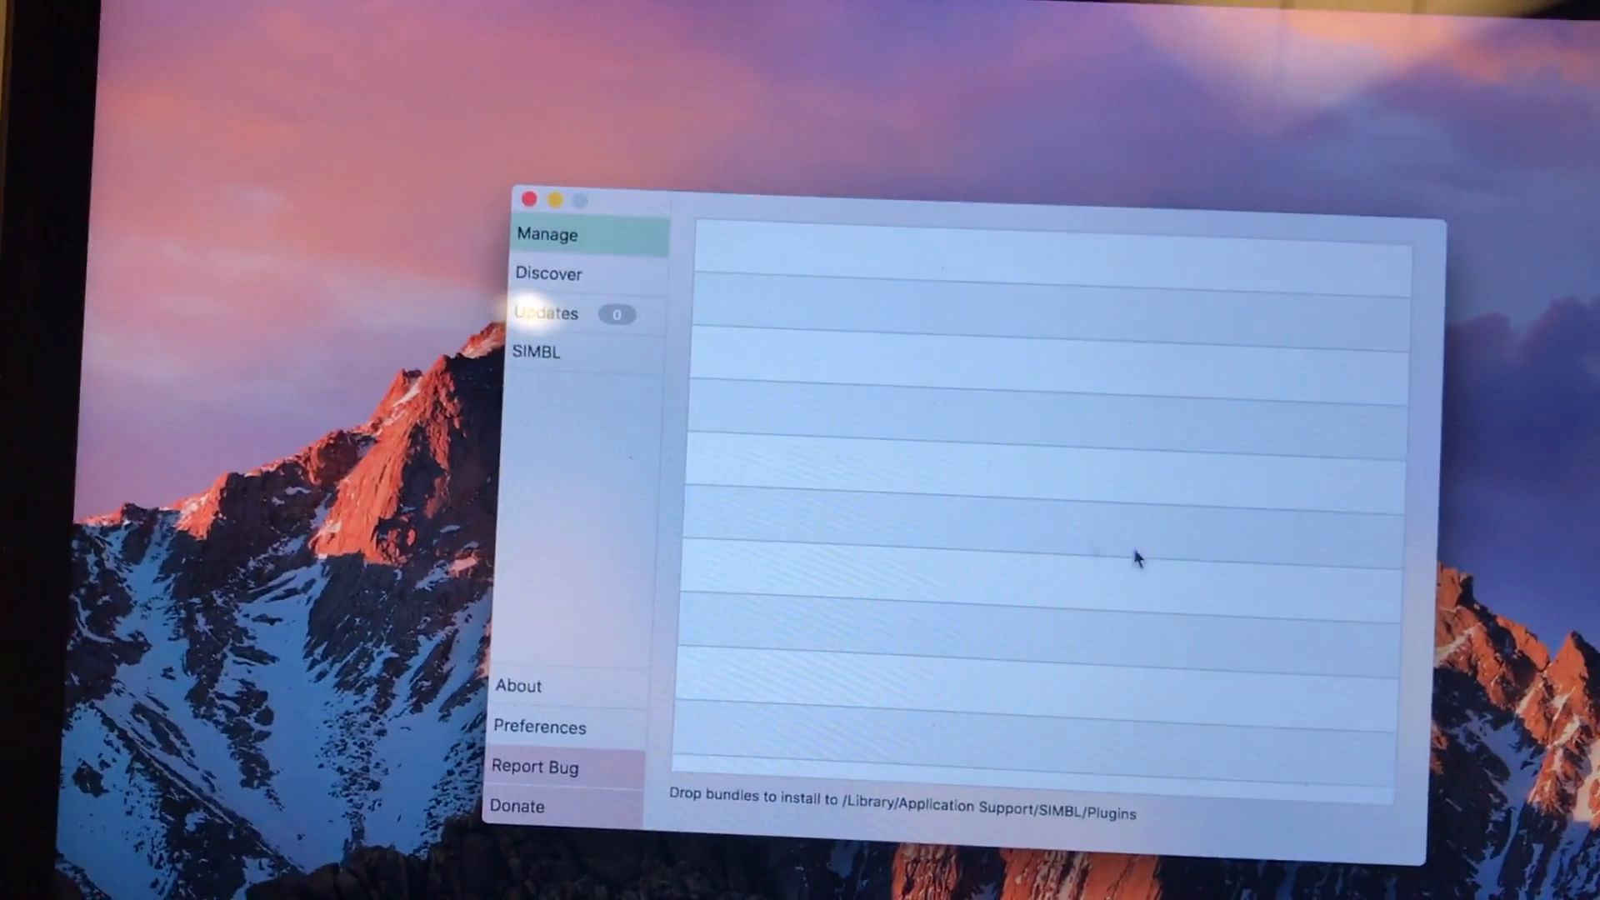
Step: Install the cleanHUD plugin from the Discover catalogue, landing on its details page
click(548, 273)
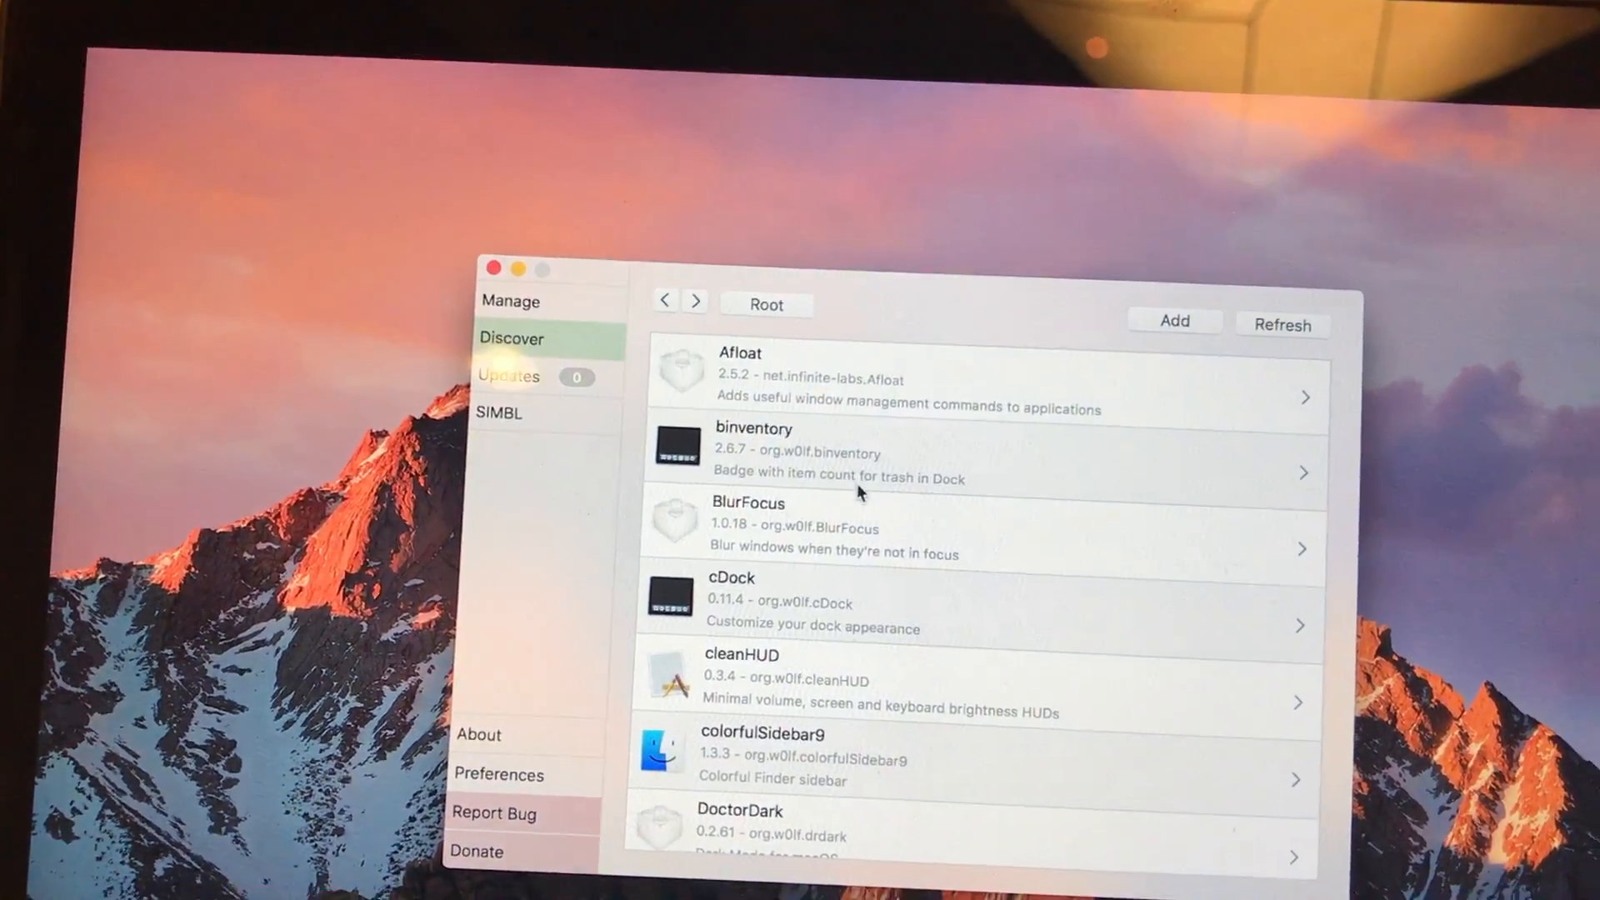
scroll(down, 3)
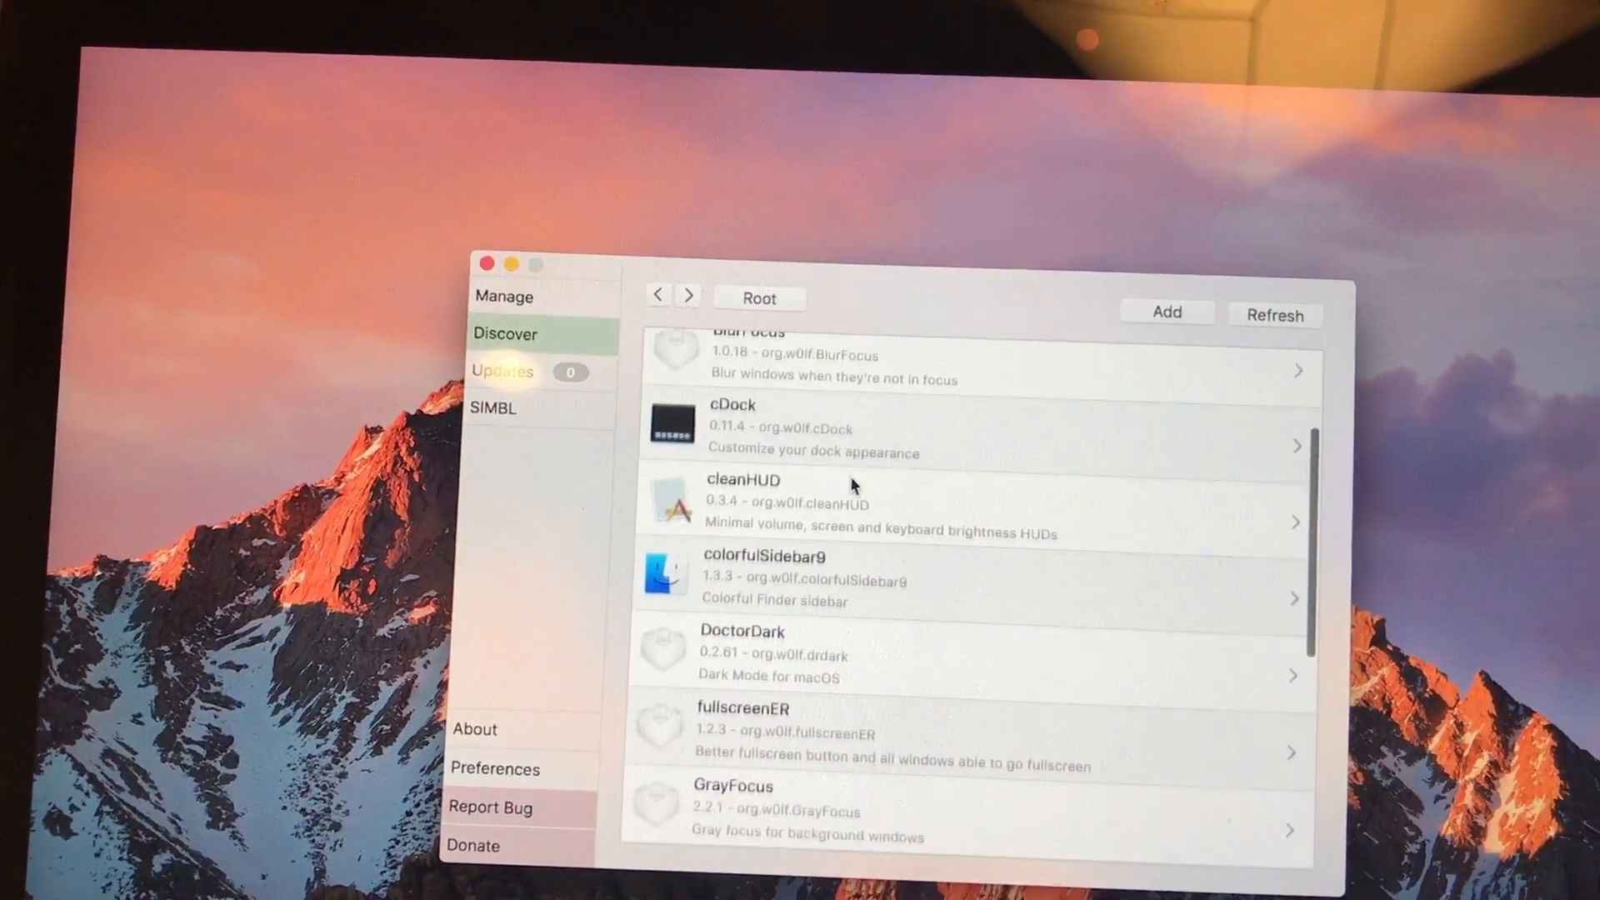
scroll(down, 3)
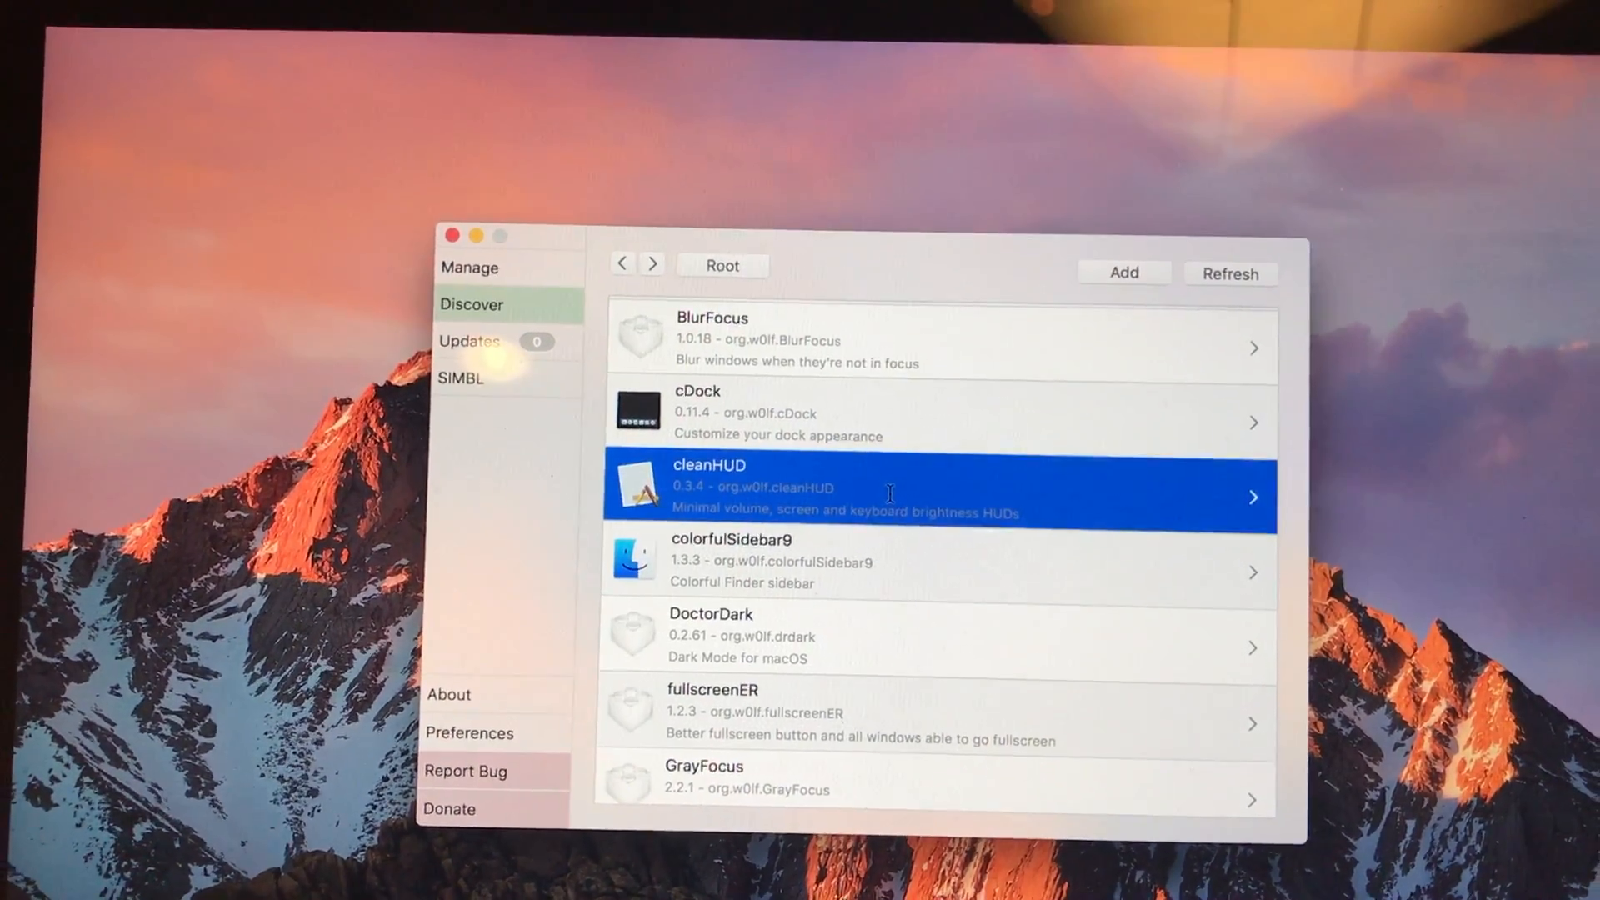
click(918, 496)
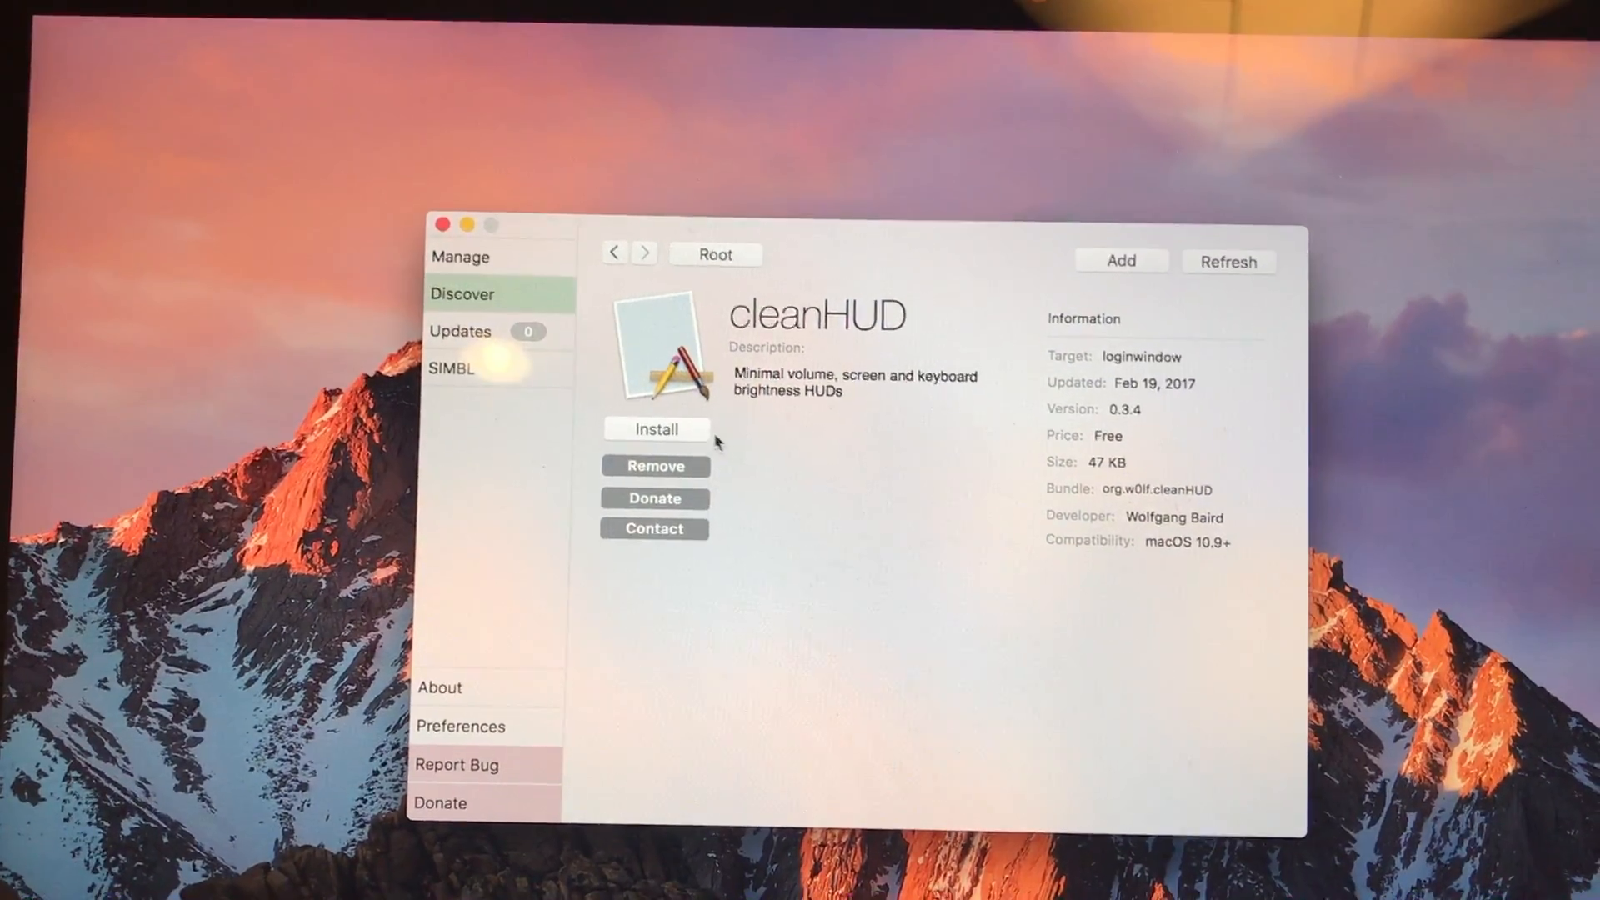
click(656, 428)
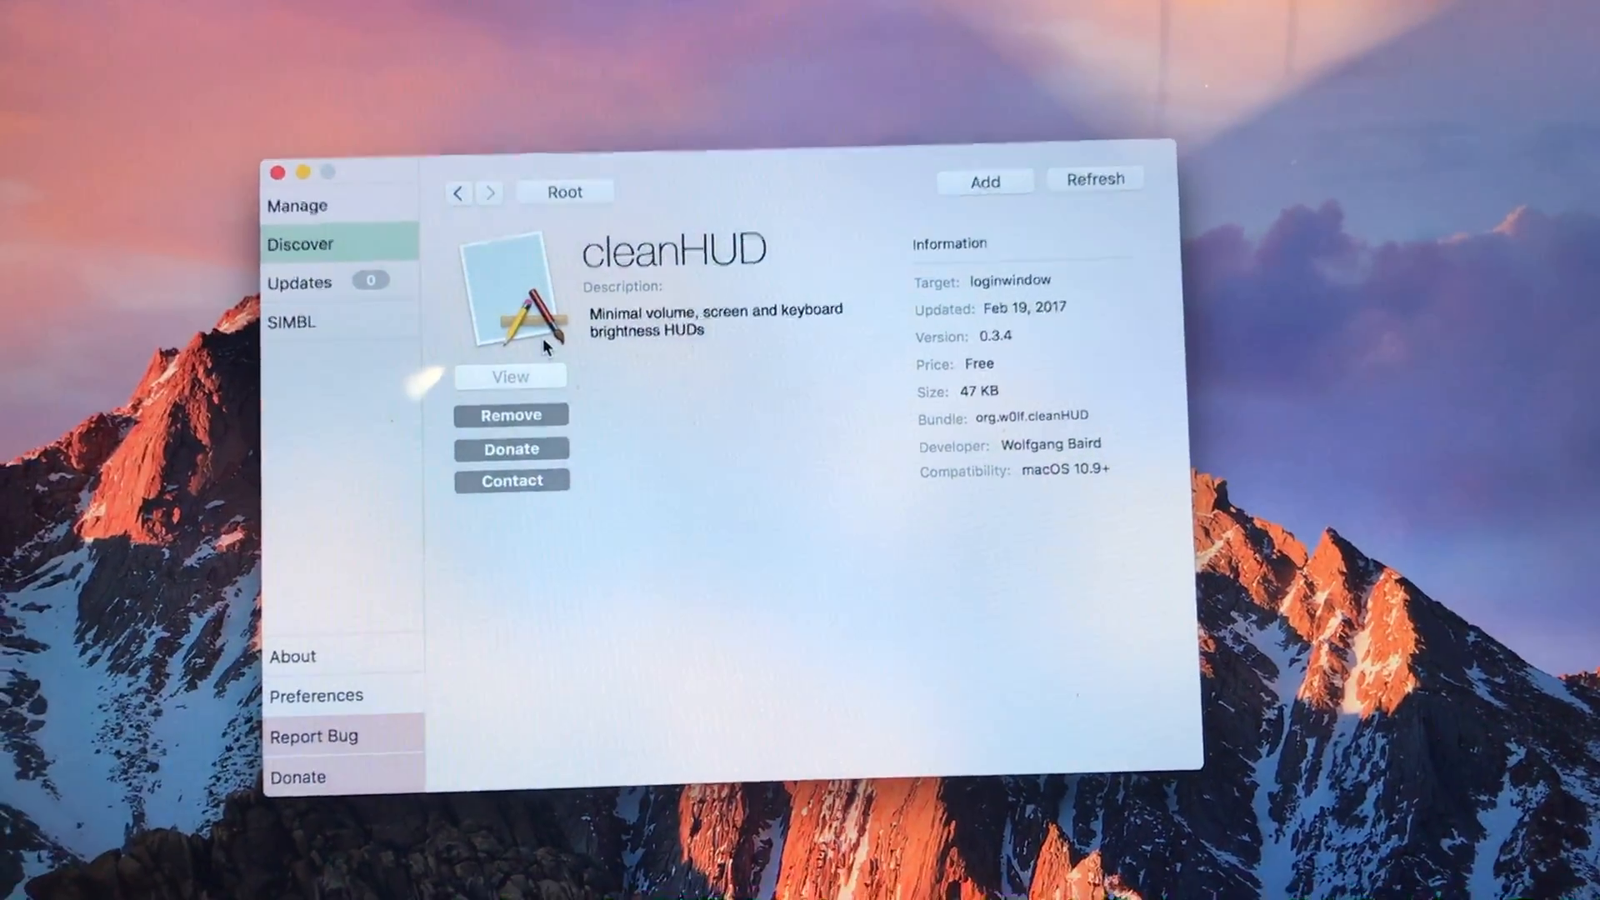
Step: Restart the Mac from the Apple menu so cleanHUD can load
click(350, 172)
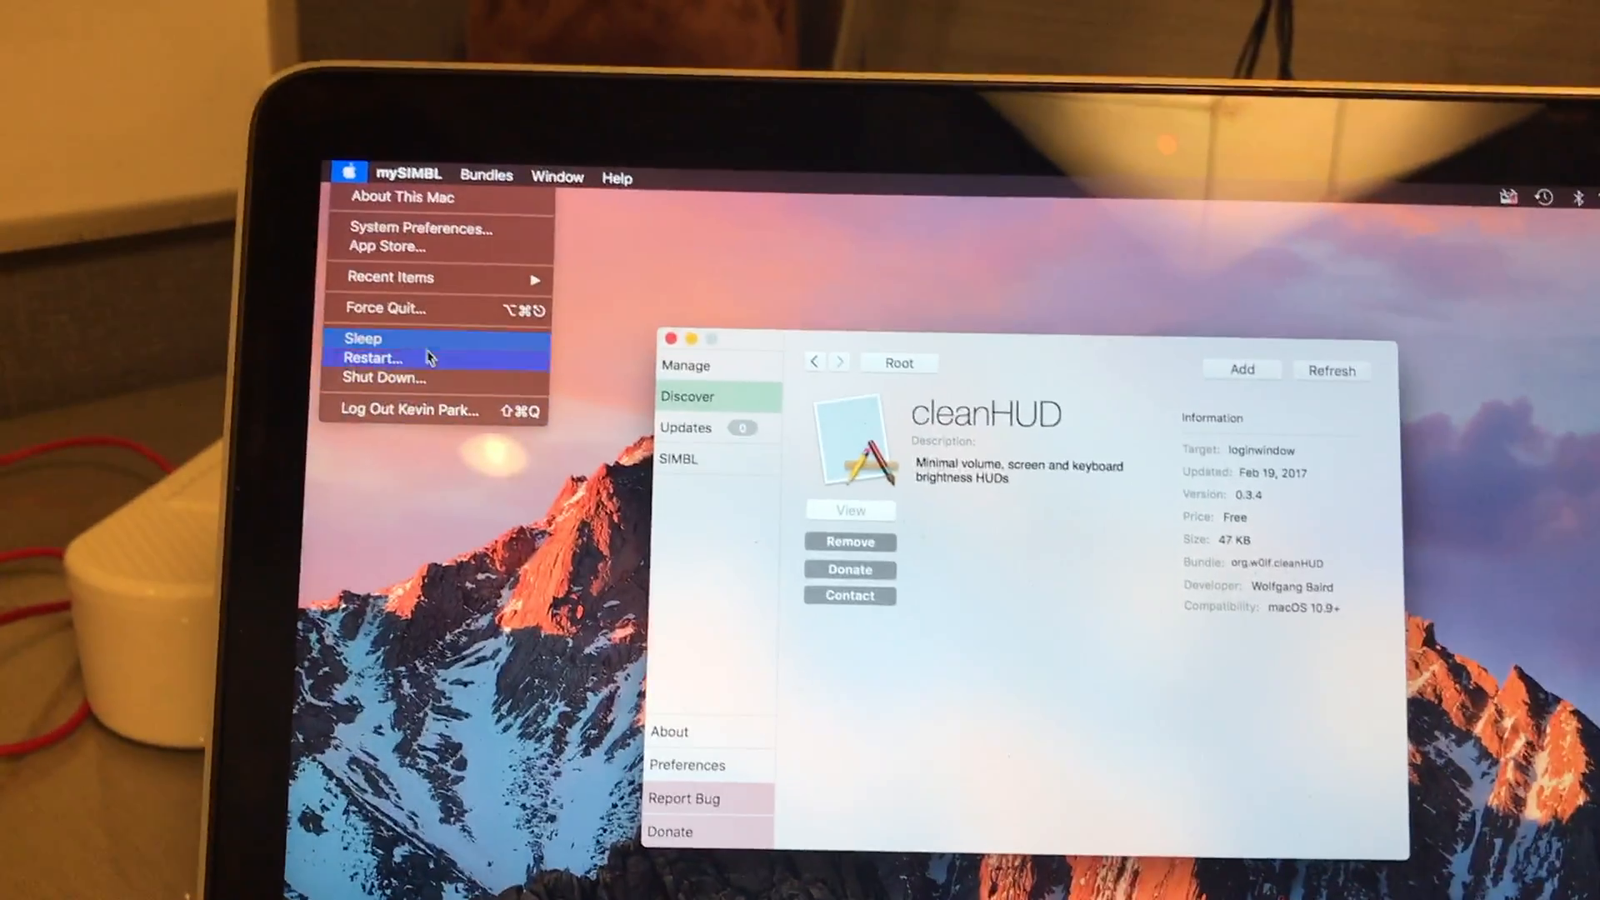
click(372, 356)
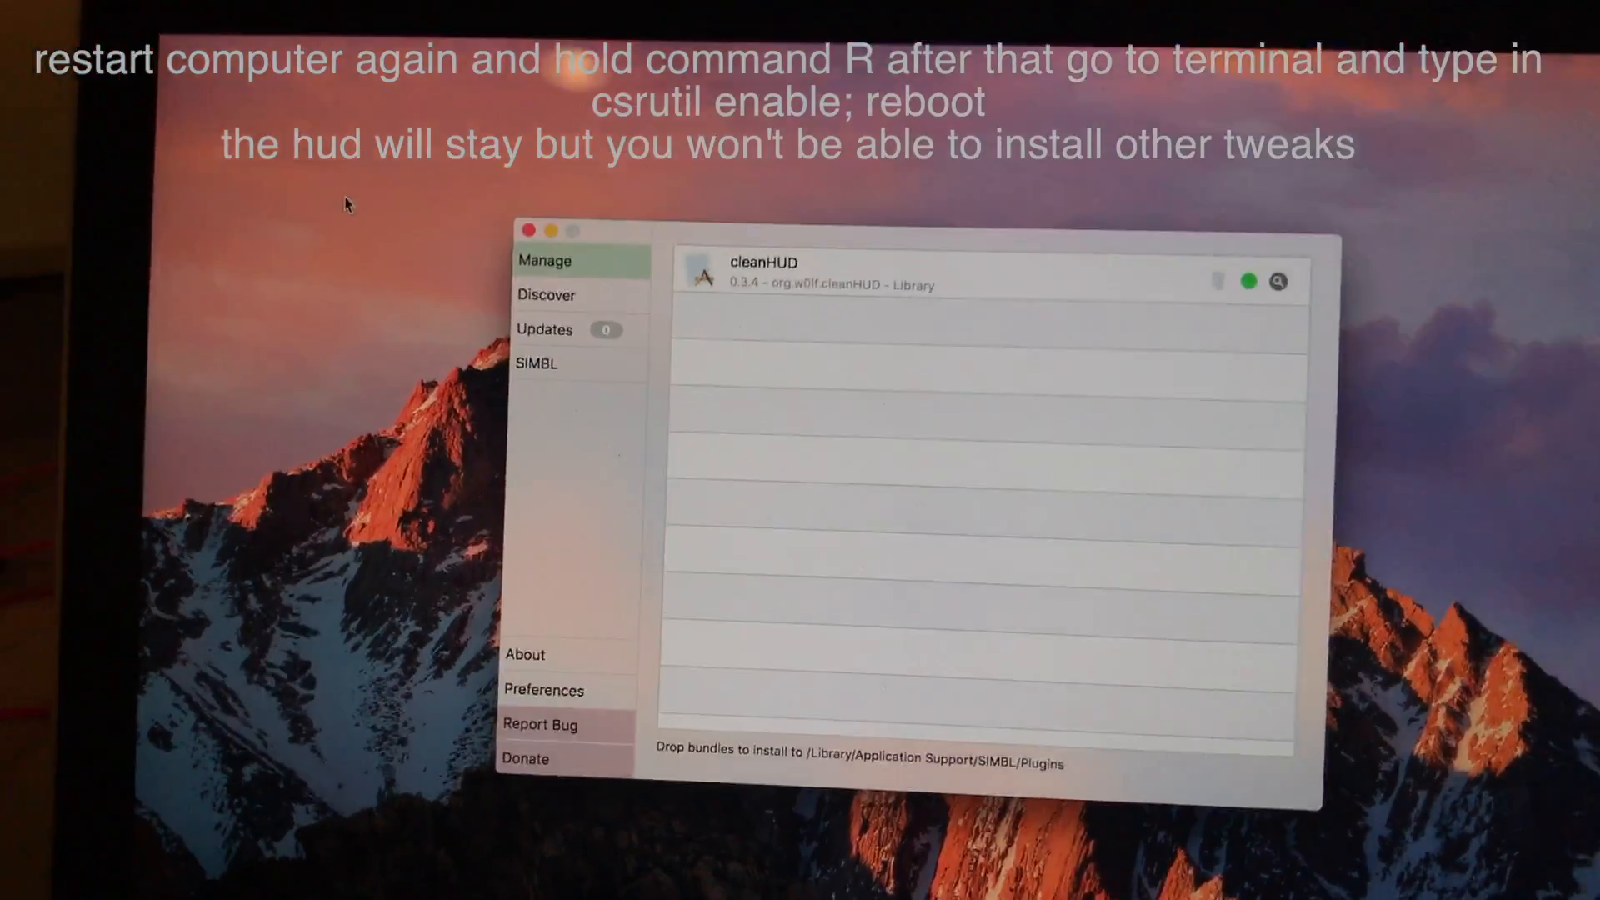
Step: Show mySIMBL's Discover list of plugin sources after confirming cleanHUD is active
click(547, 295)
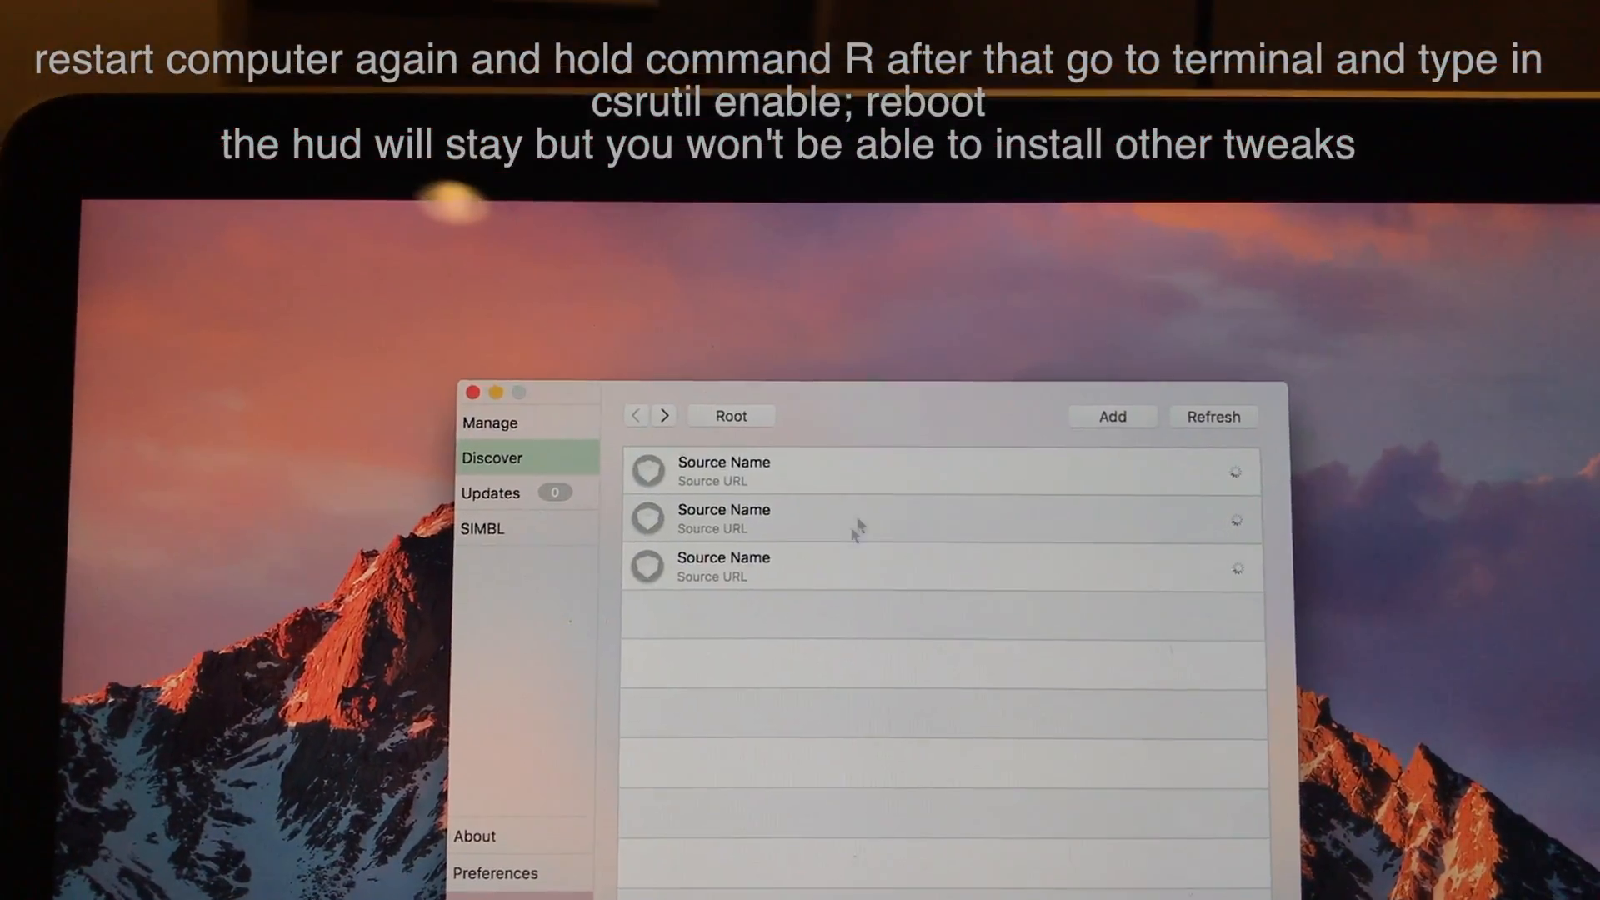